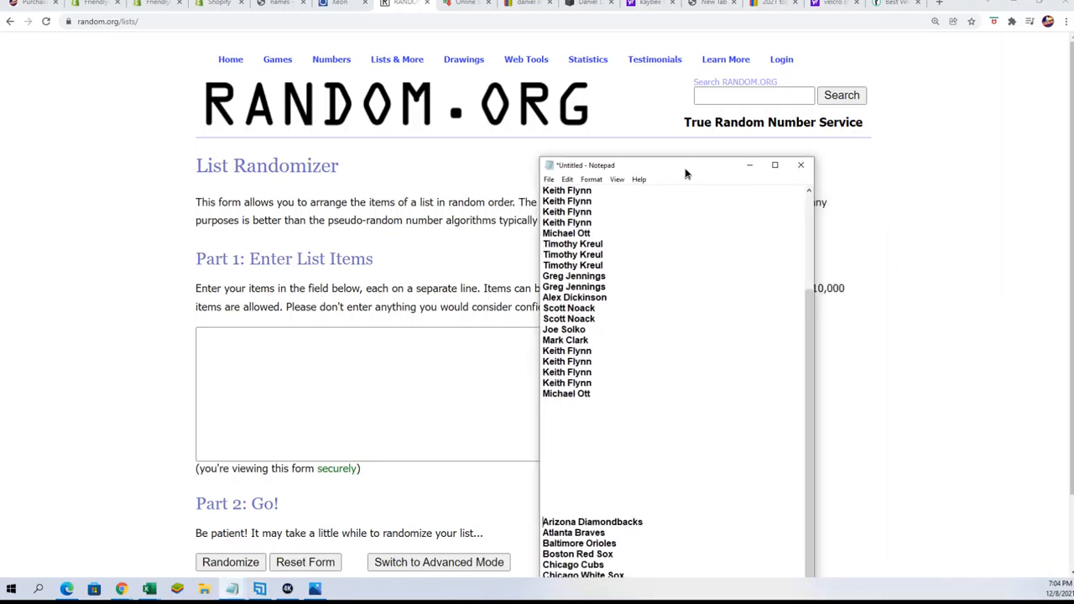
# Step: Select the 30 owner names in the notes for pasting into the List Randomizer form
pyautogui.moveTo(687, 165); pyautogui.dragTo(692, 67)
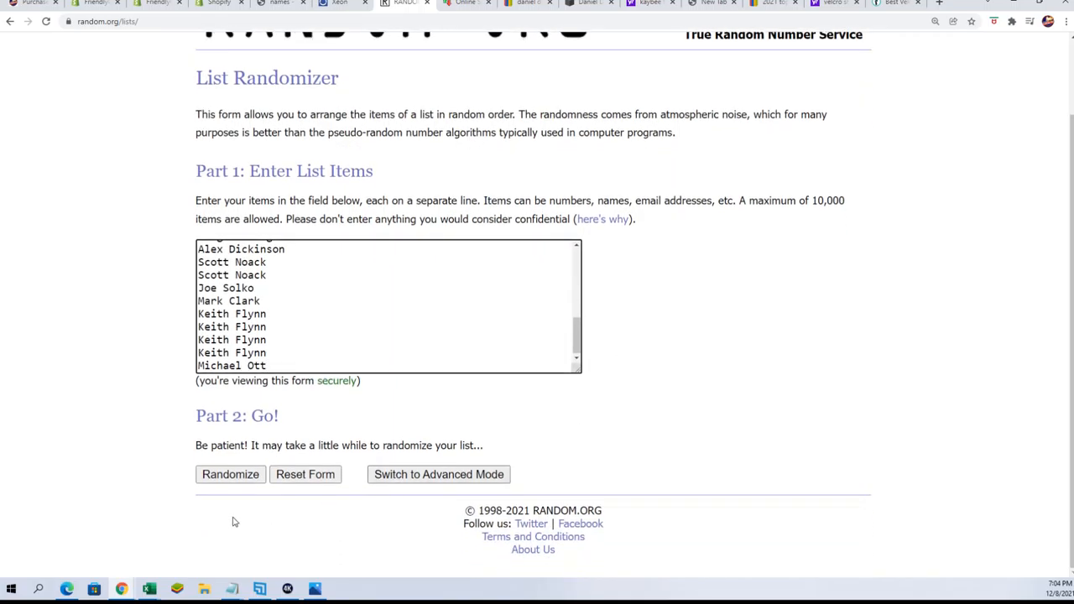
pyautogui.click(230, 474)
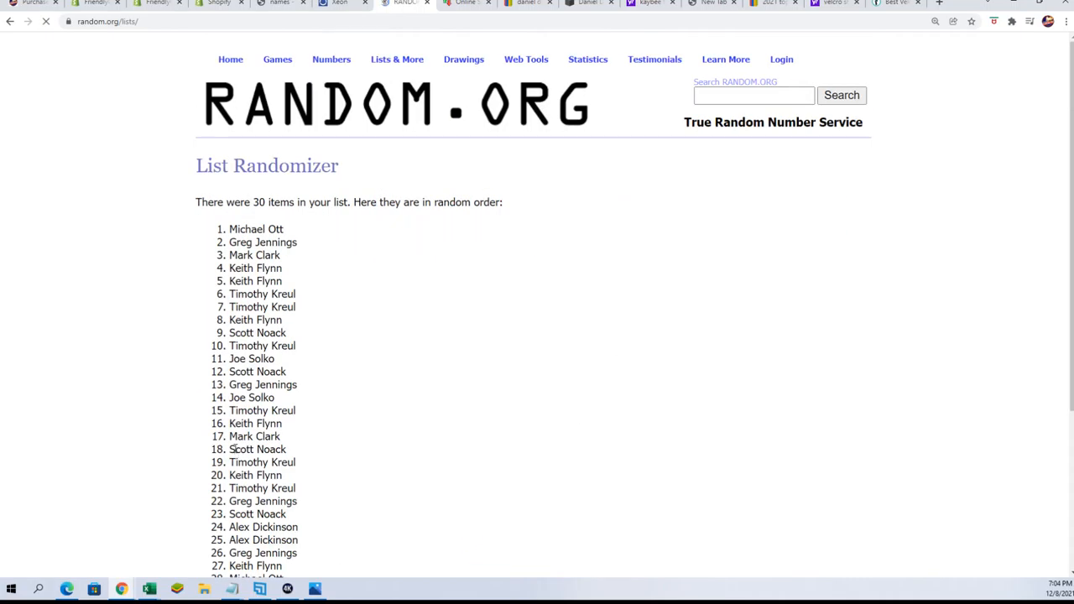
pyautogui.scroll(-3)
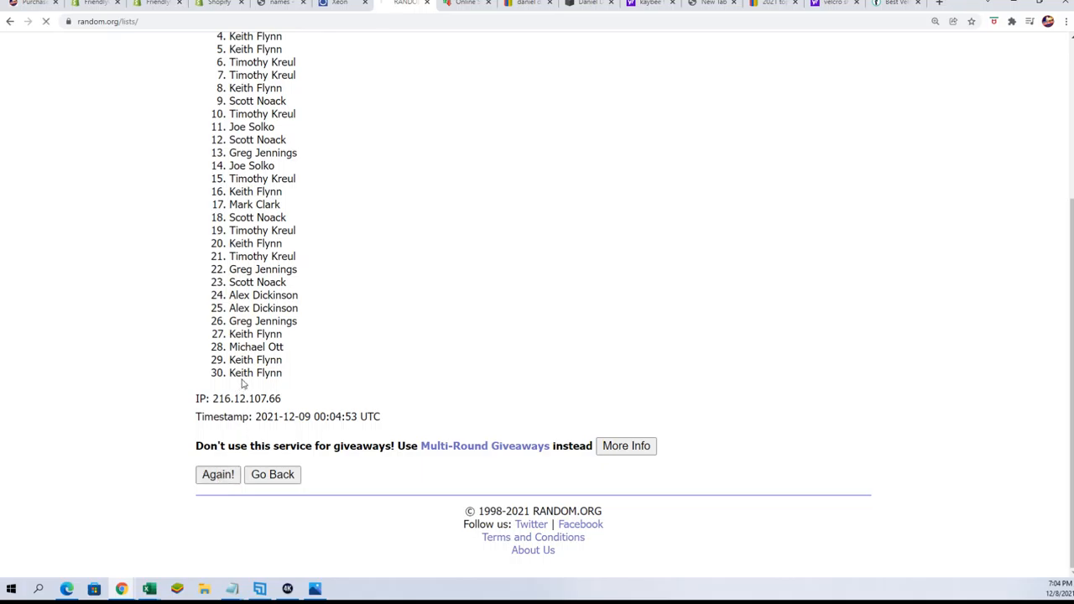
pyautogui.click(217, 474)
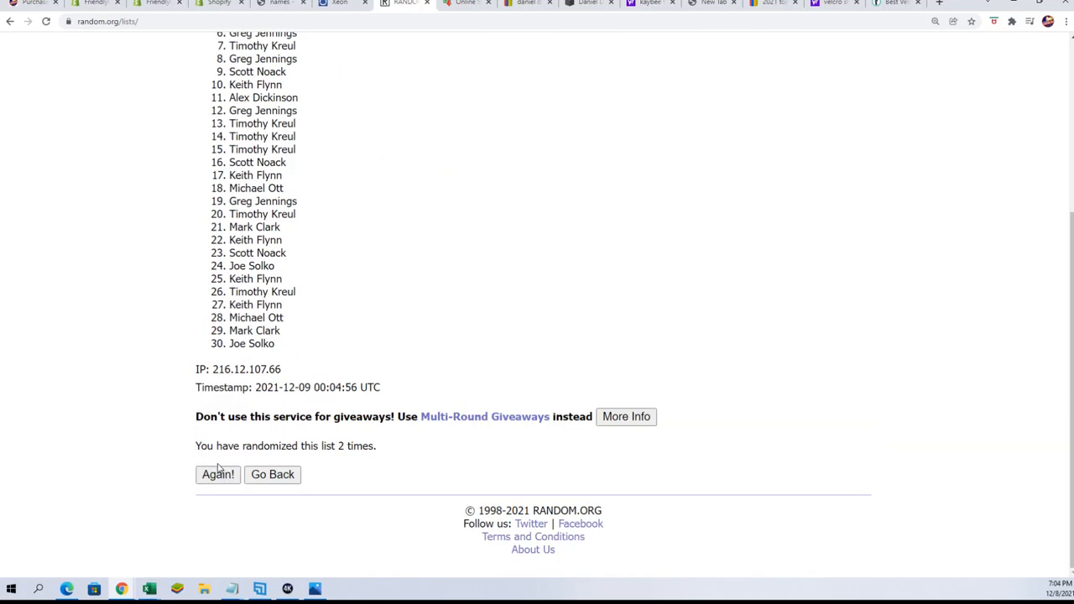
pyautogui.click(218, 475)
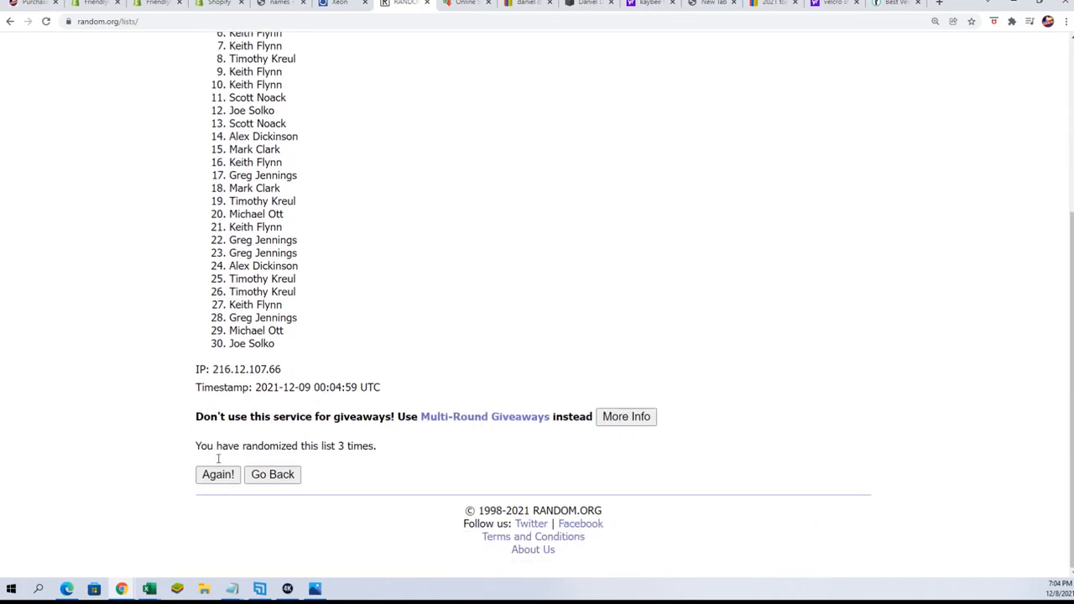
pyautogui.click(217, 475)
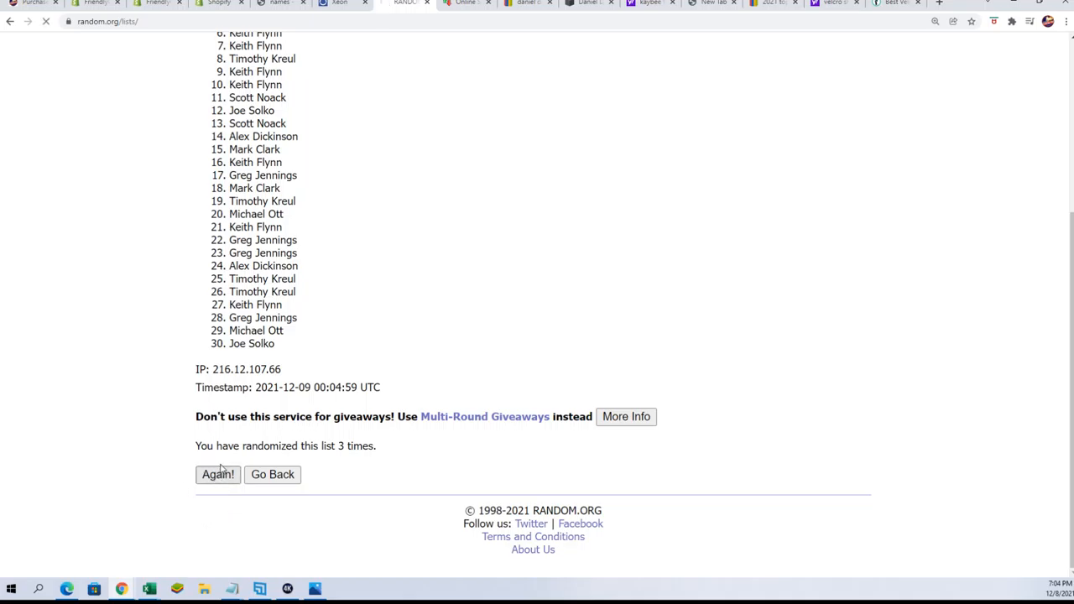
pyautogui.click(217, 474)
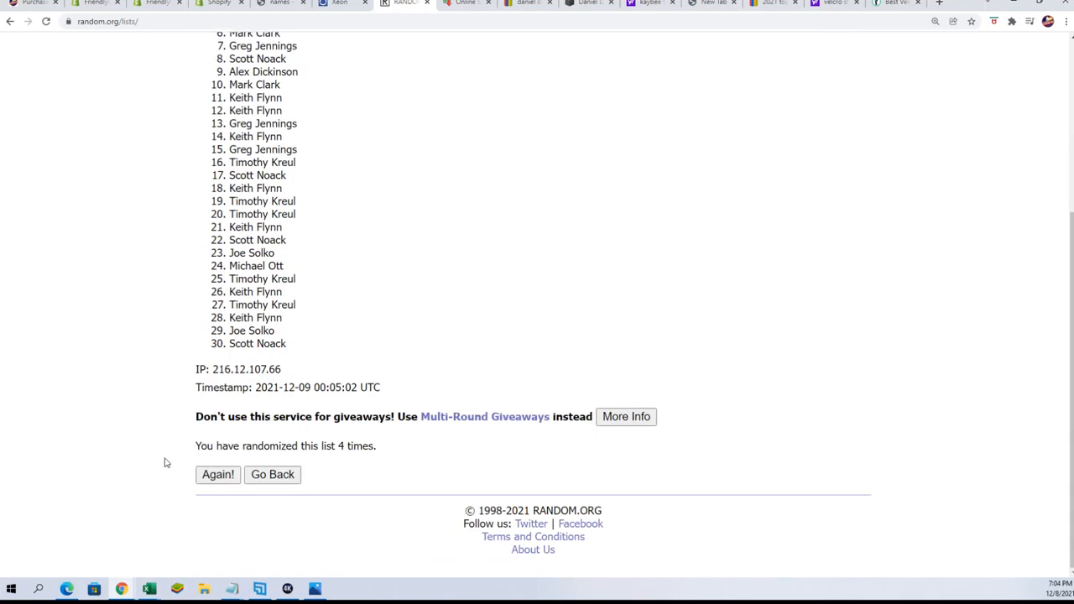
pyautogui.click(217, 474)
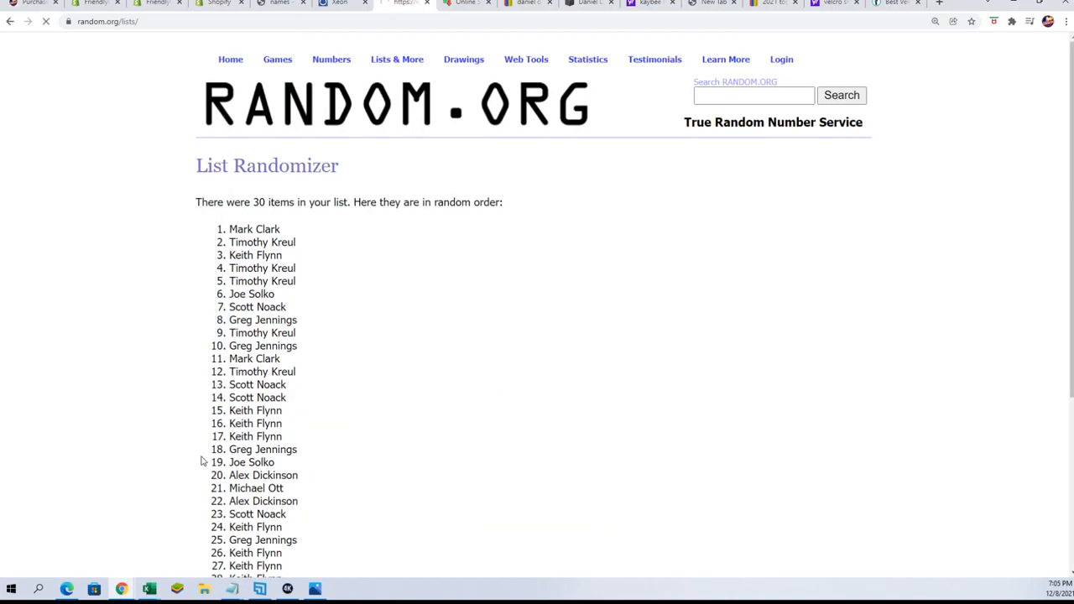
pyautogui.scroll(-3)
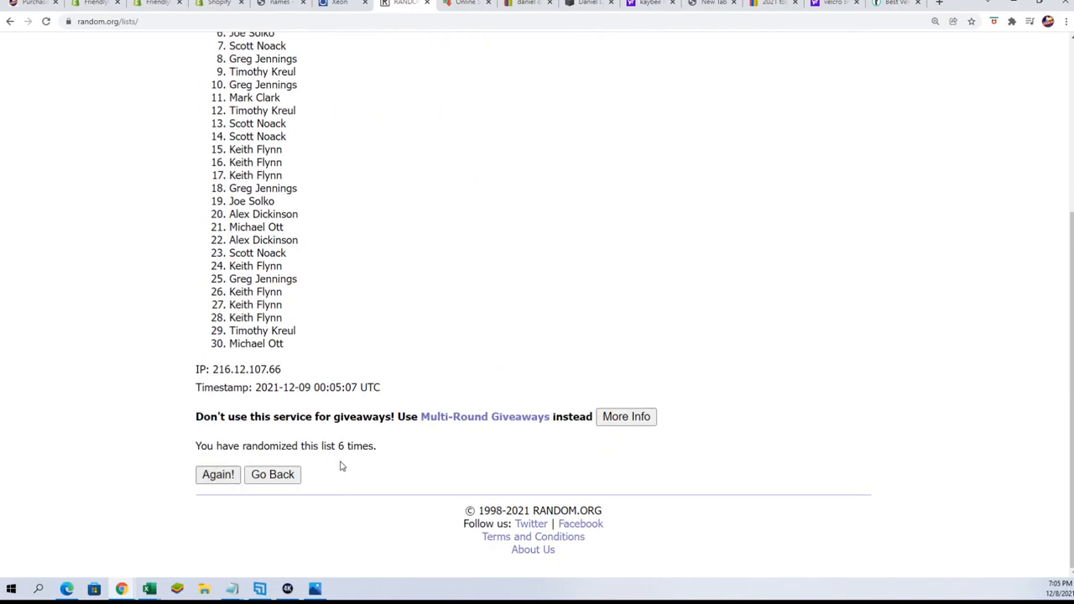
pyautogui.click(218, 474)
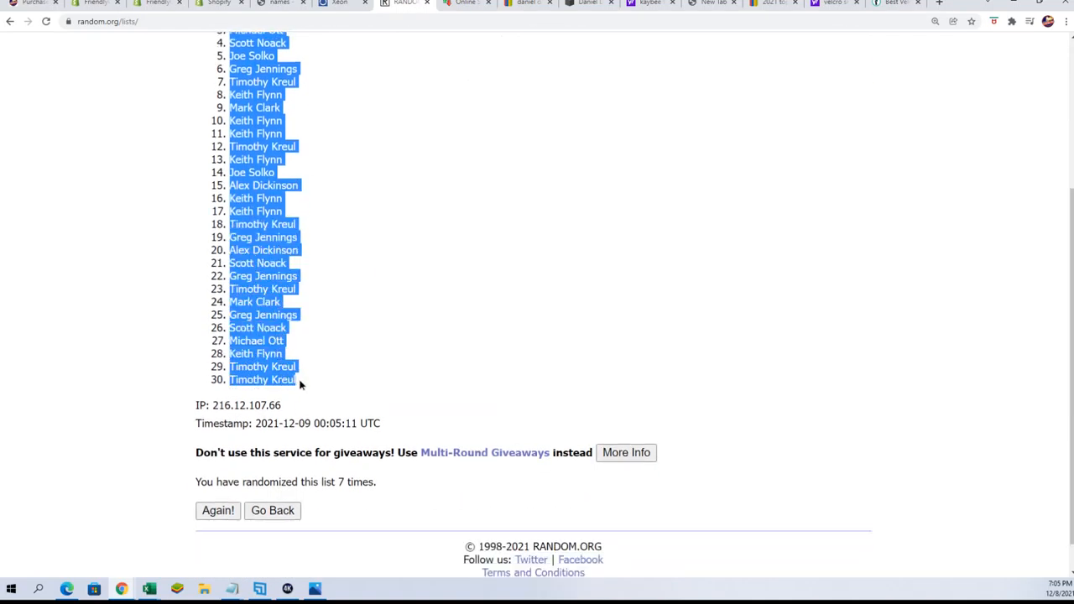
pyautogui.scroll(-3)
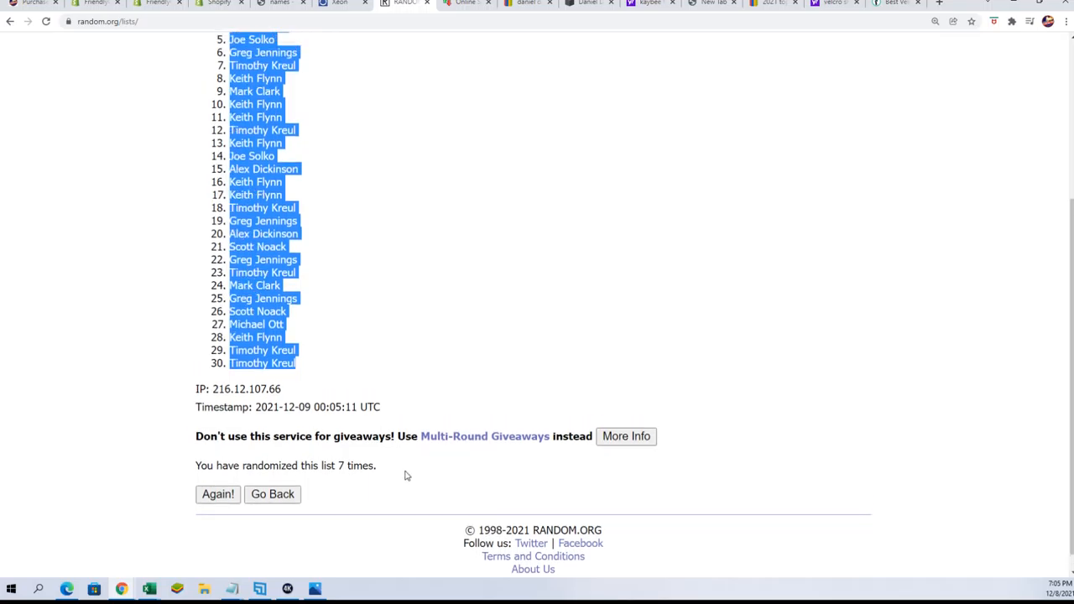
pyautogui.scroll(3)
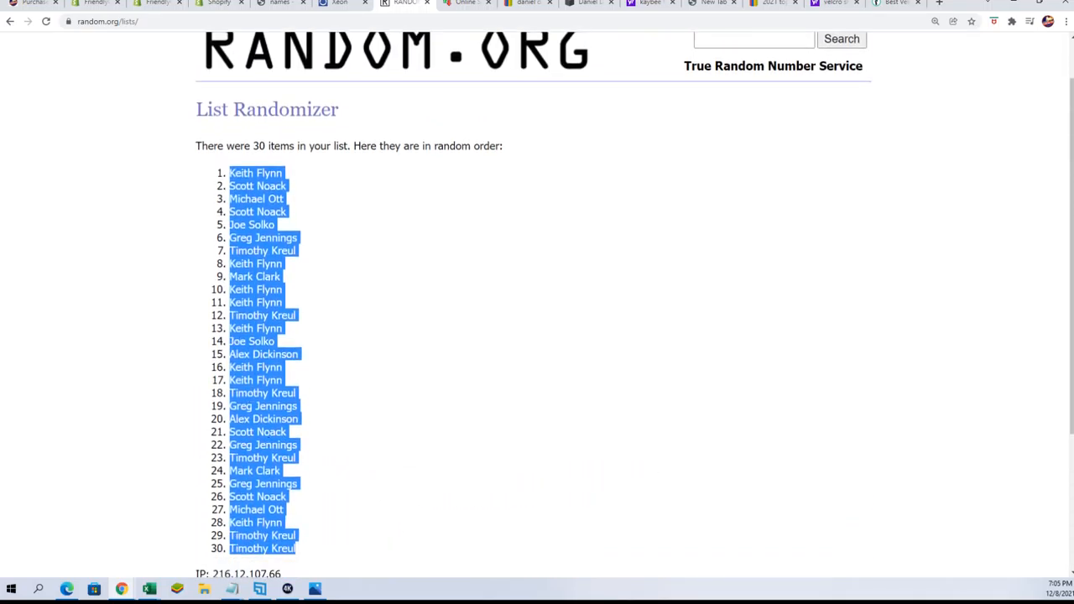
# Step: Paste the shuffled owner names into A2 as plain text and left-align them
pyautogui.click(372, 267)
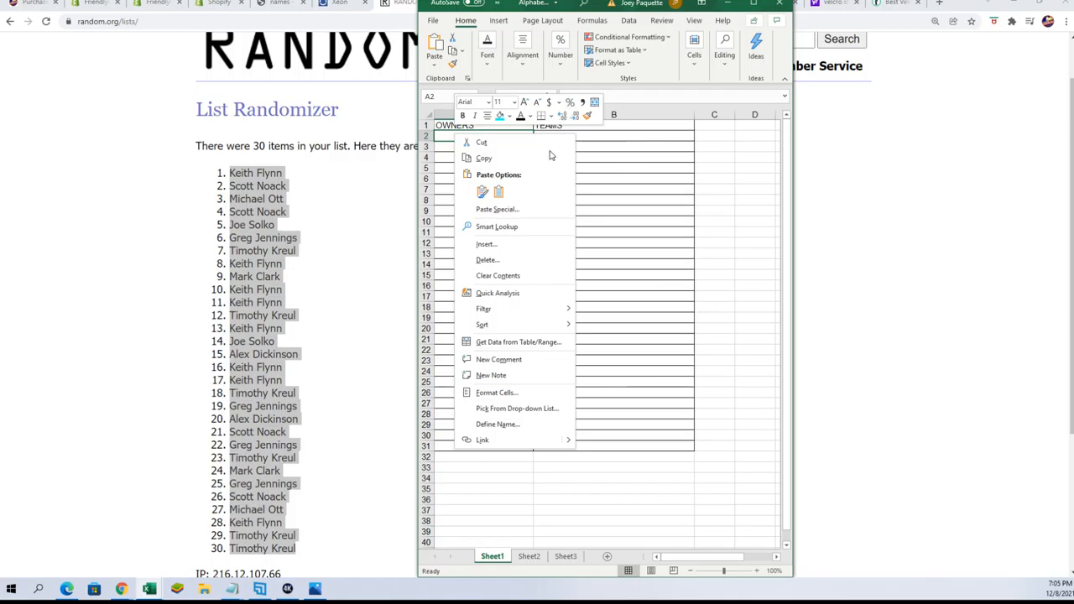
pyautogui.click(497, 209)
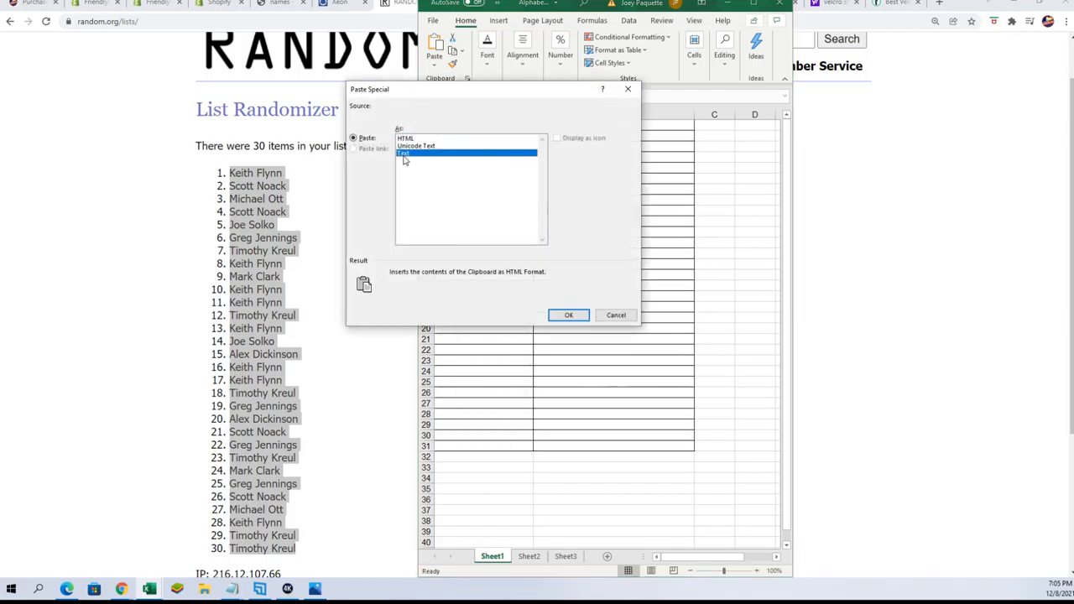
pyautogui.click(568, 315)
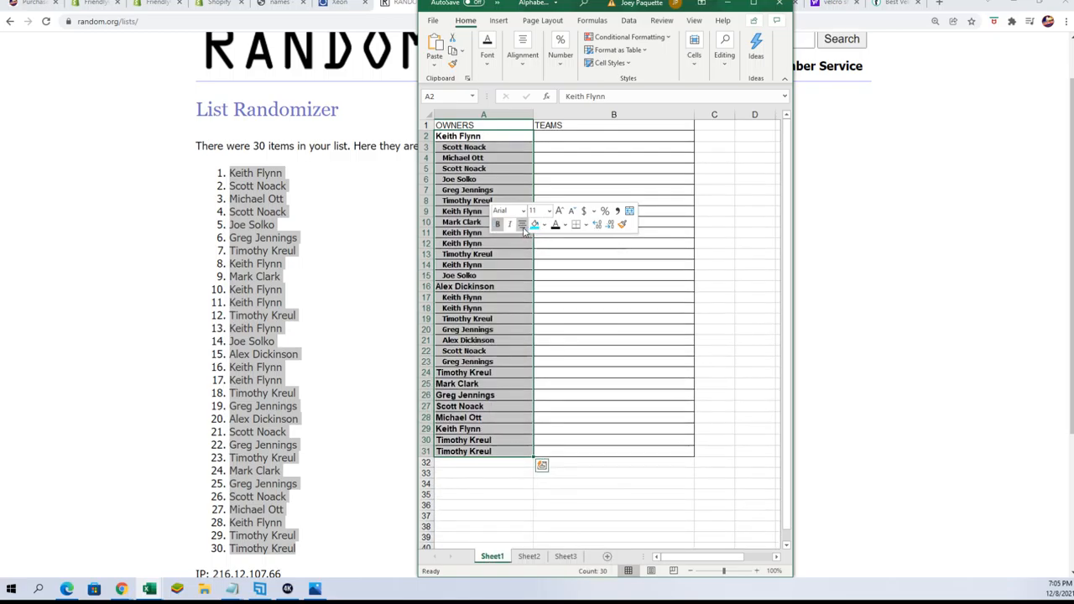
pyautogui.click(484, 113)
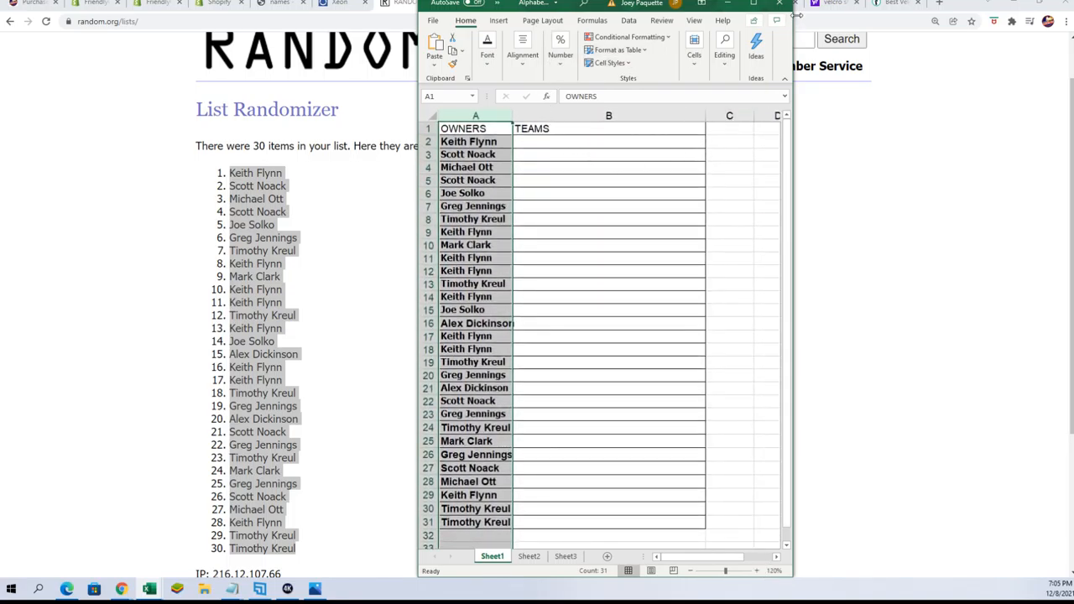
pyautogui.click(609, 141)
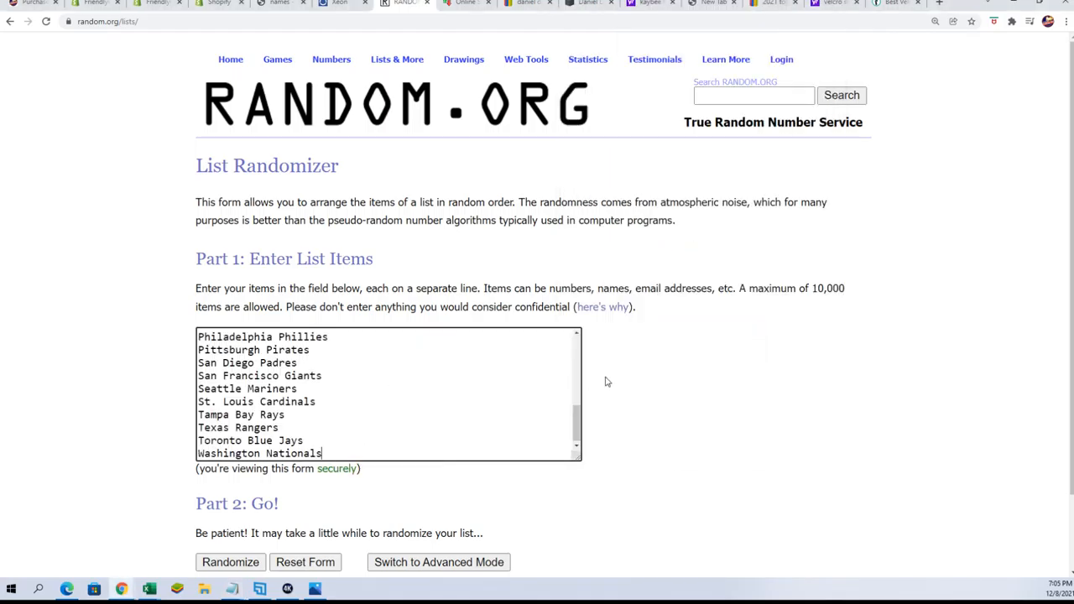
# Step: Shuffle the 30 MLB teams seven times, Toronto Blue Jays first and San Diego Padres last
pyautogui.click(230, 562)
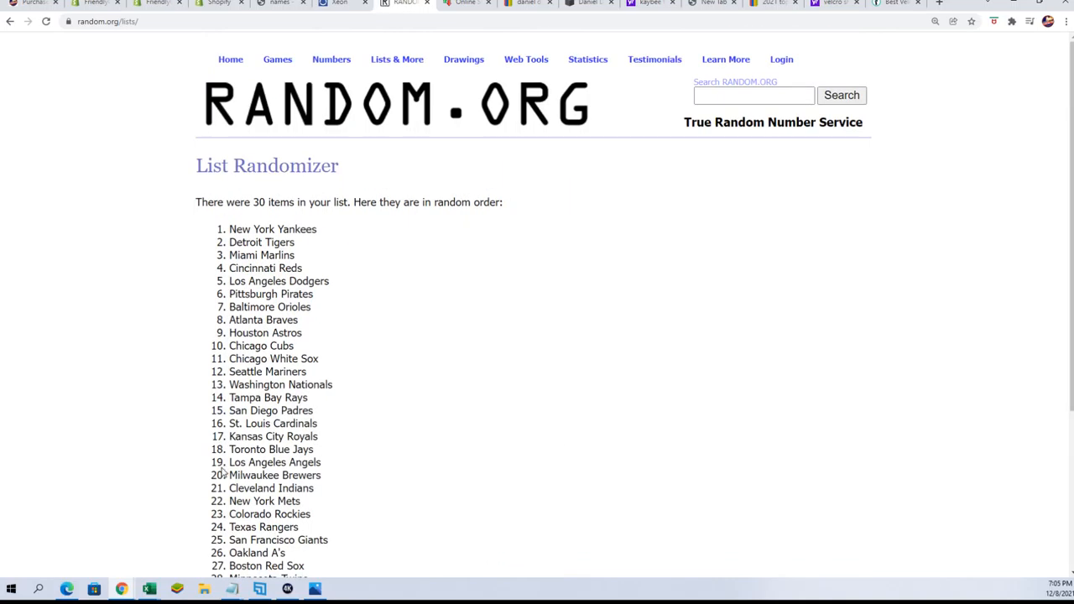
pyautogui.scroll(-3)
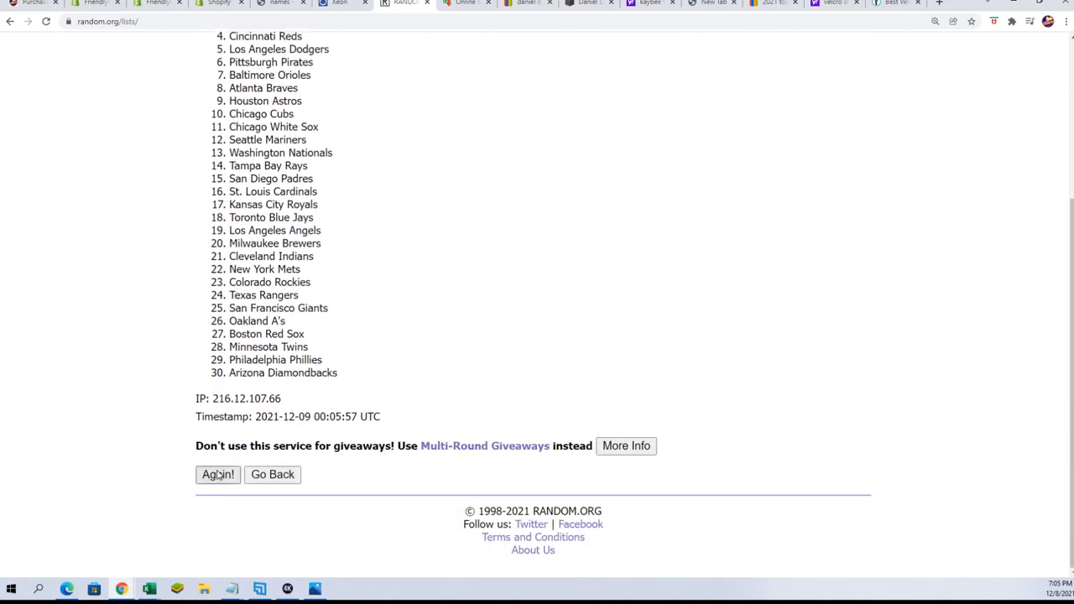
pyautogui.click(217, 474)
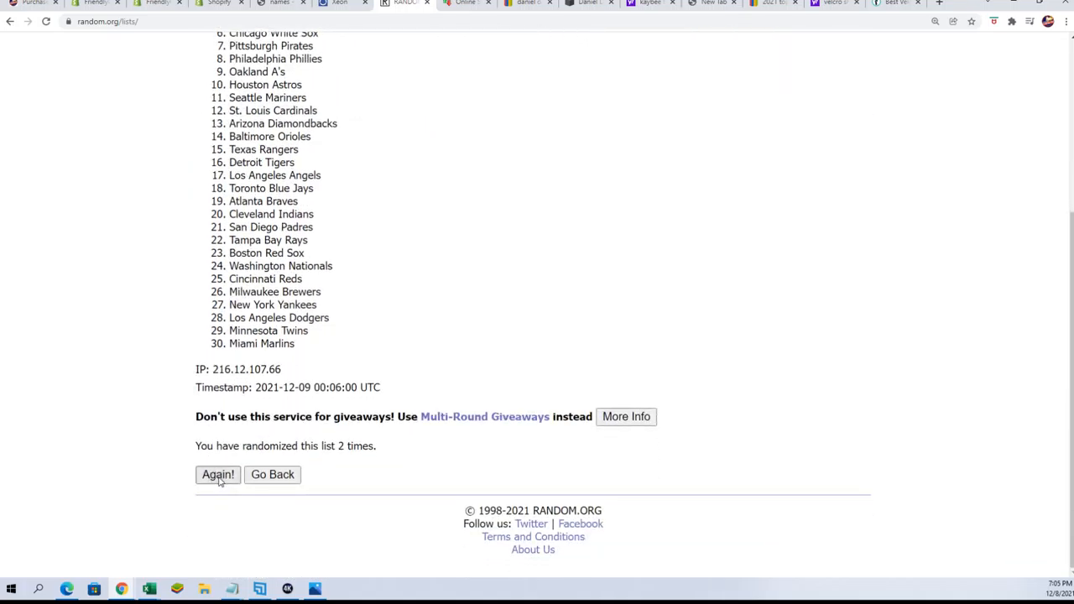
pyautogui.click(217, 475)
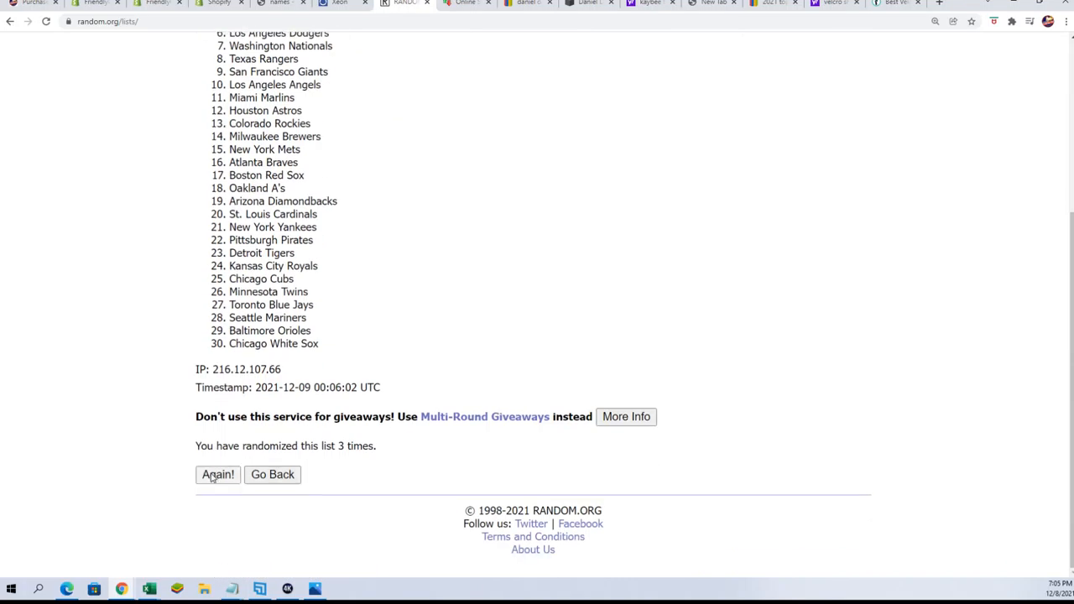
pyautogui.click(217, 475)
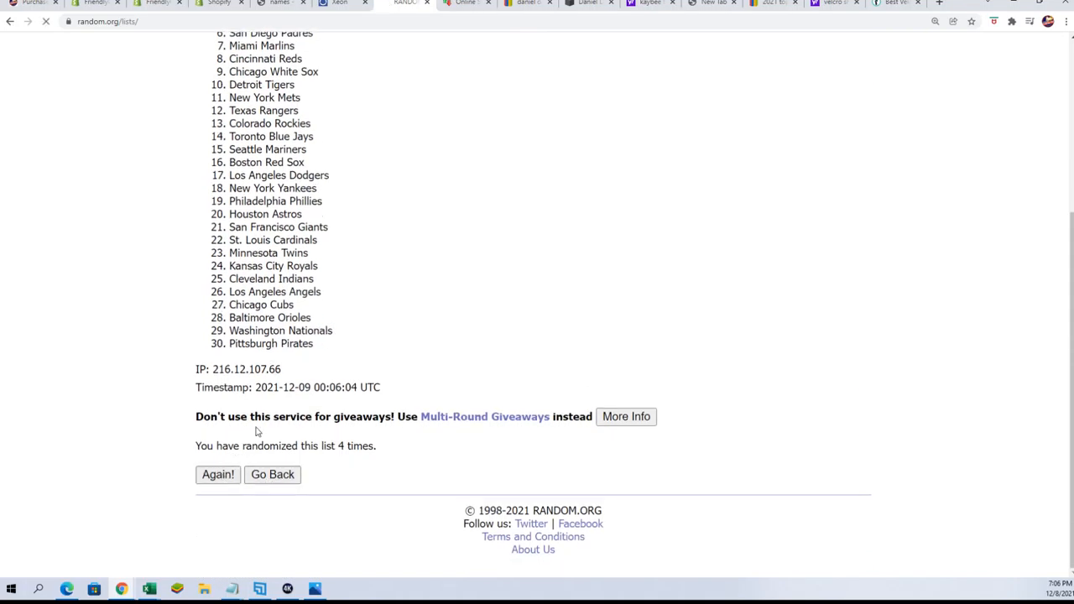
pyautogui.click(218, 474)
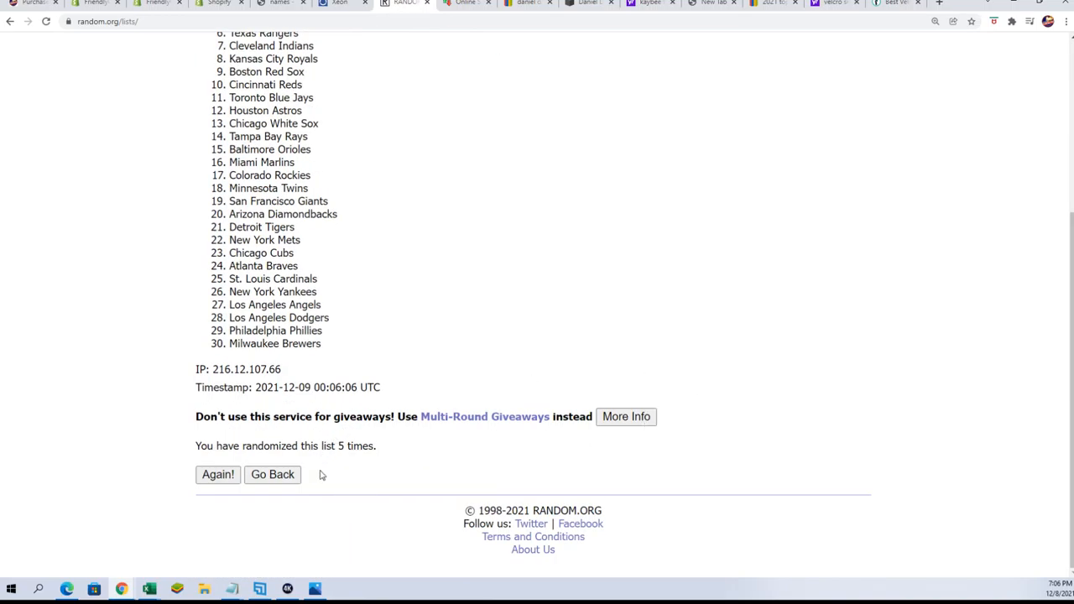
pyautogui.click(218, 474)
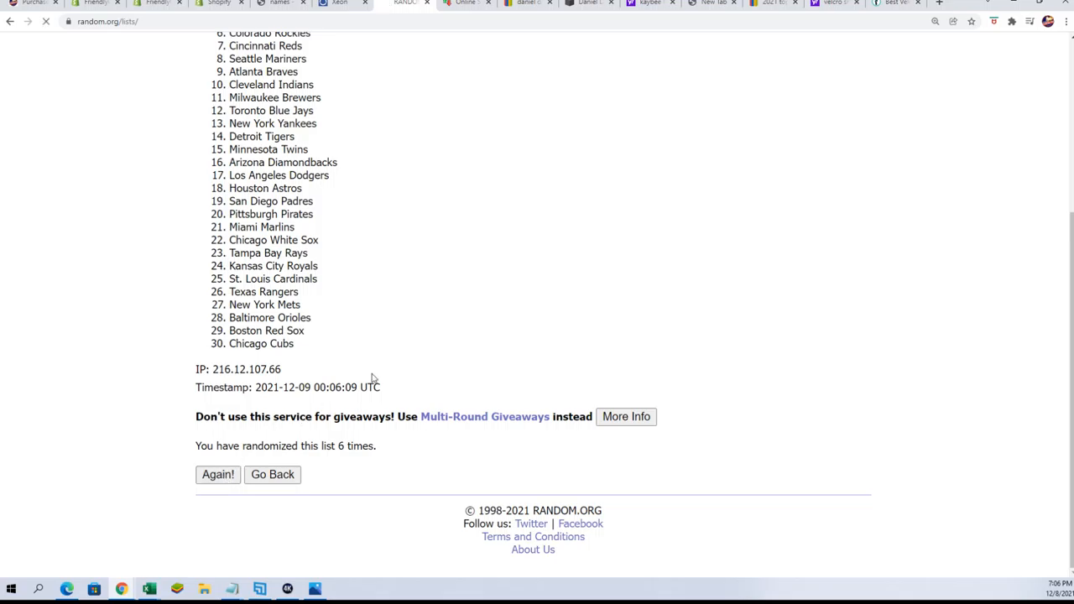
pyautogui.click(217, 475)
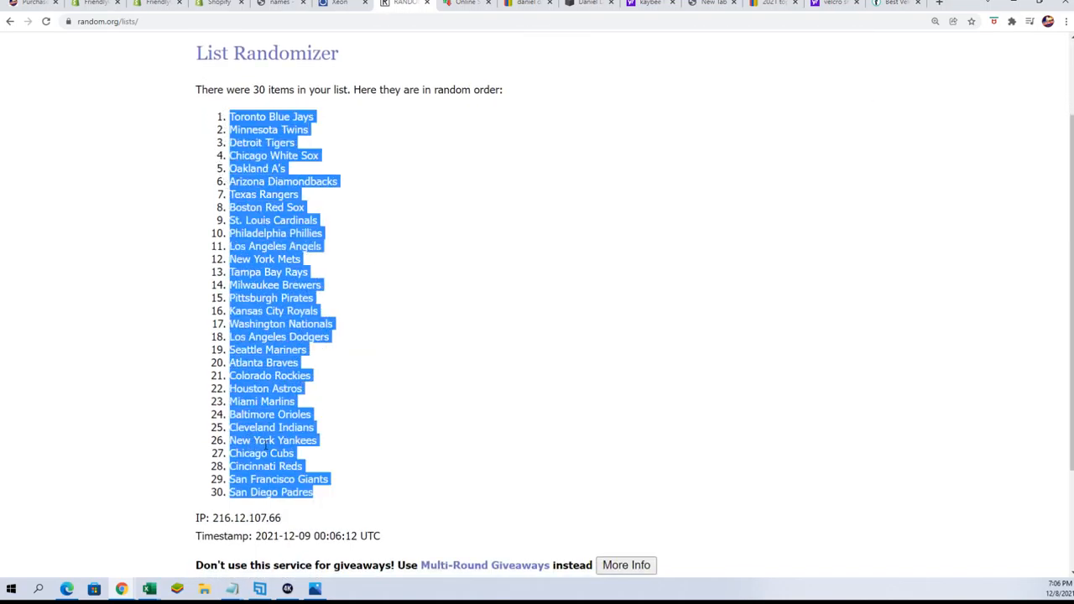
pyautogui.scroll(-3)
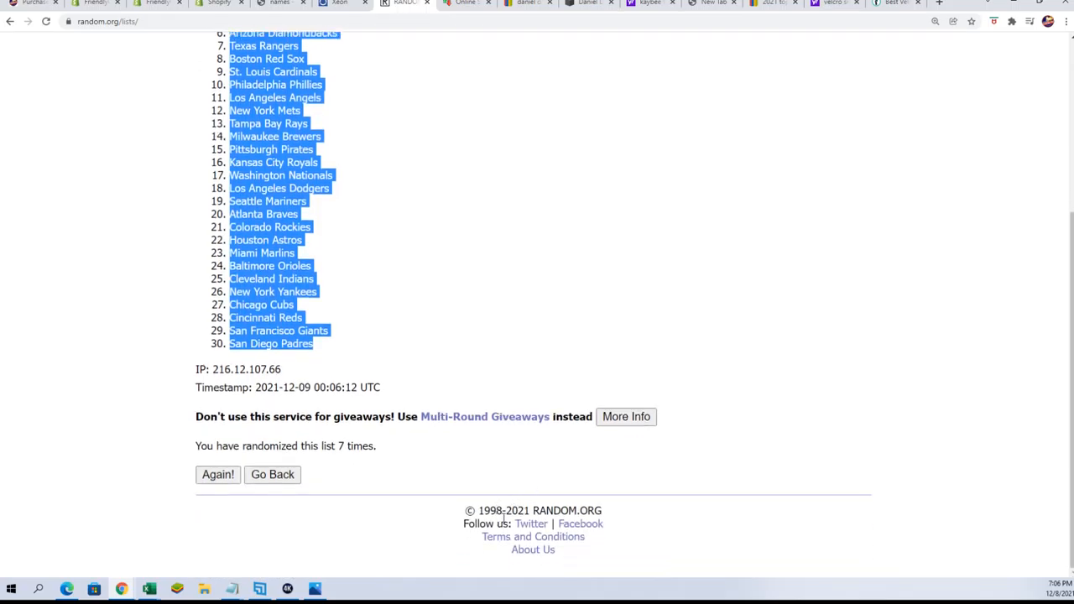
pyautogui.scroll(3)
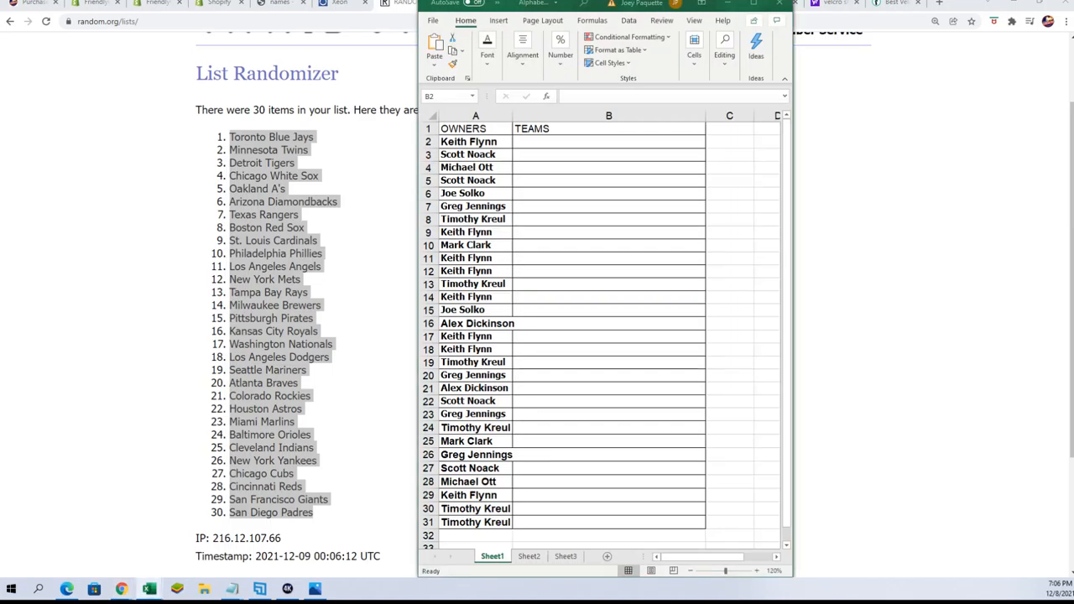
# Step: Paste the shuffled teams into B2 as plain text, Toronto Blue Jays through San Diego Padres
pyautogui.click(609, 141)
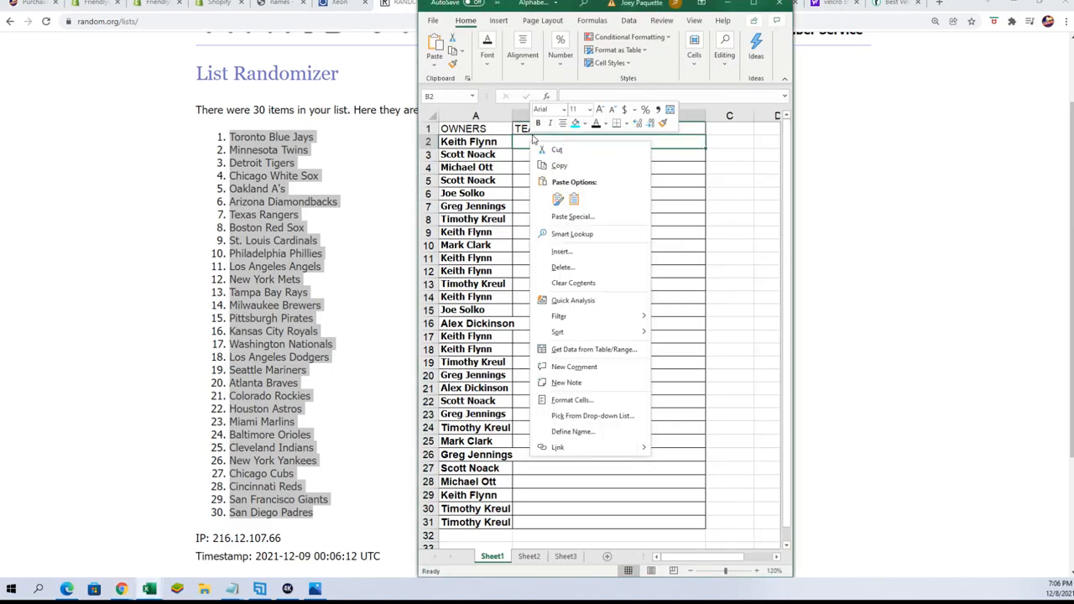
pyautogui.click(573, 217)
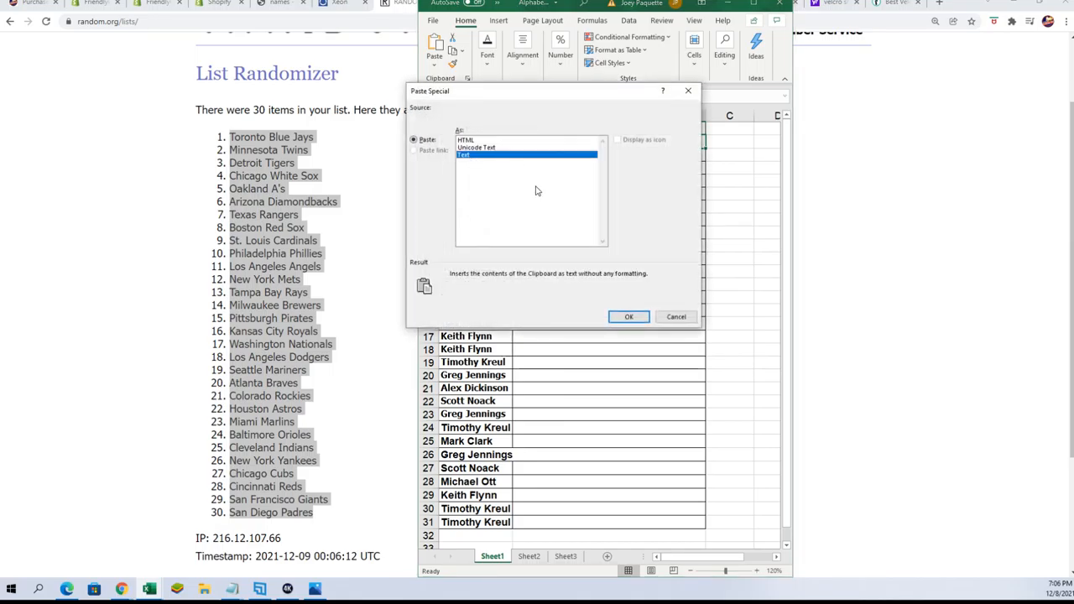
pyautogui.click(629, 316)
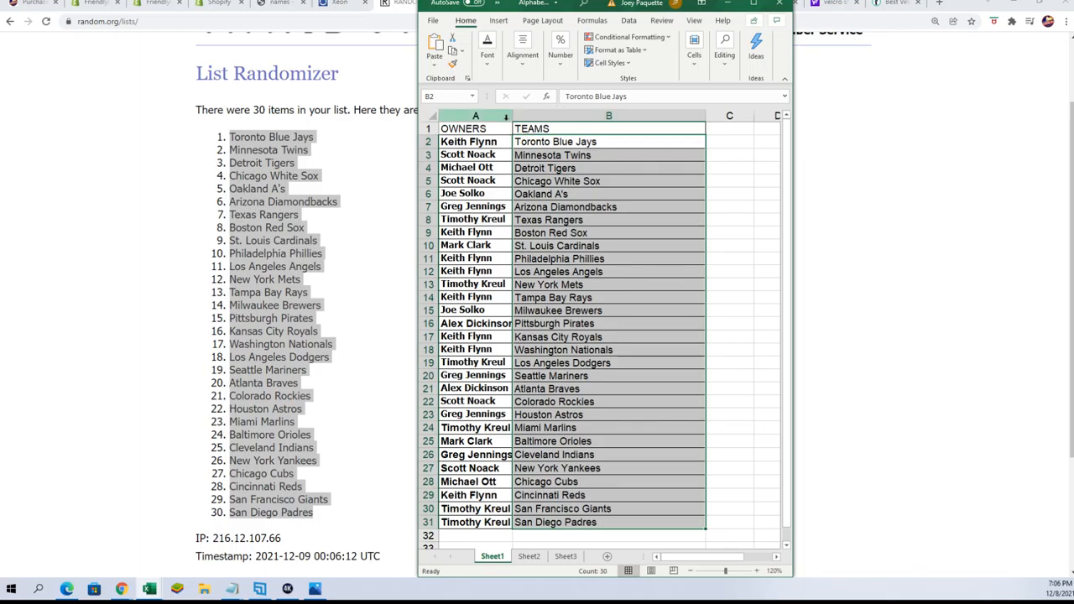
pyautogui.click(475, 128)
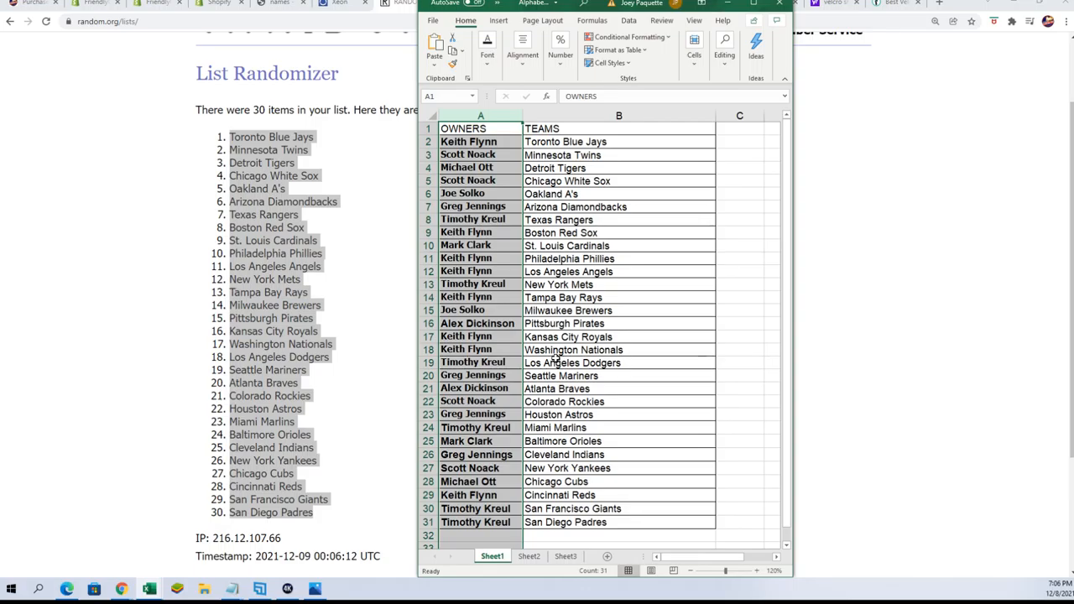
pyautogui.moveTo(632, 226)
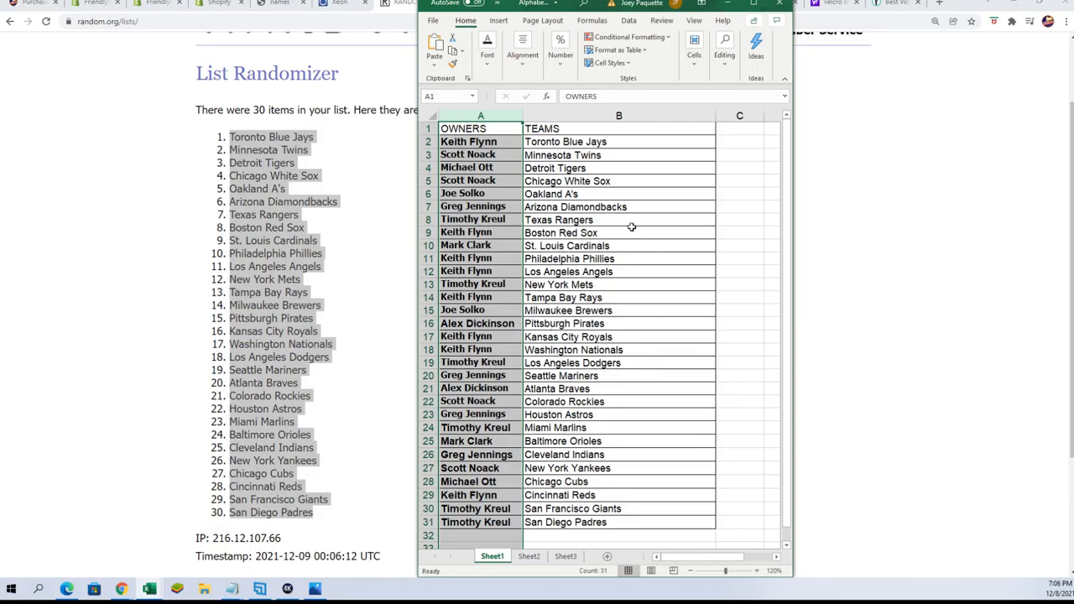
pyautogui.moveTo(498, 340)
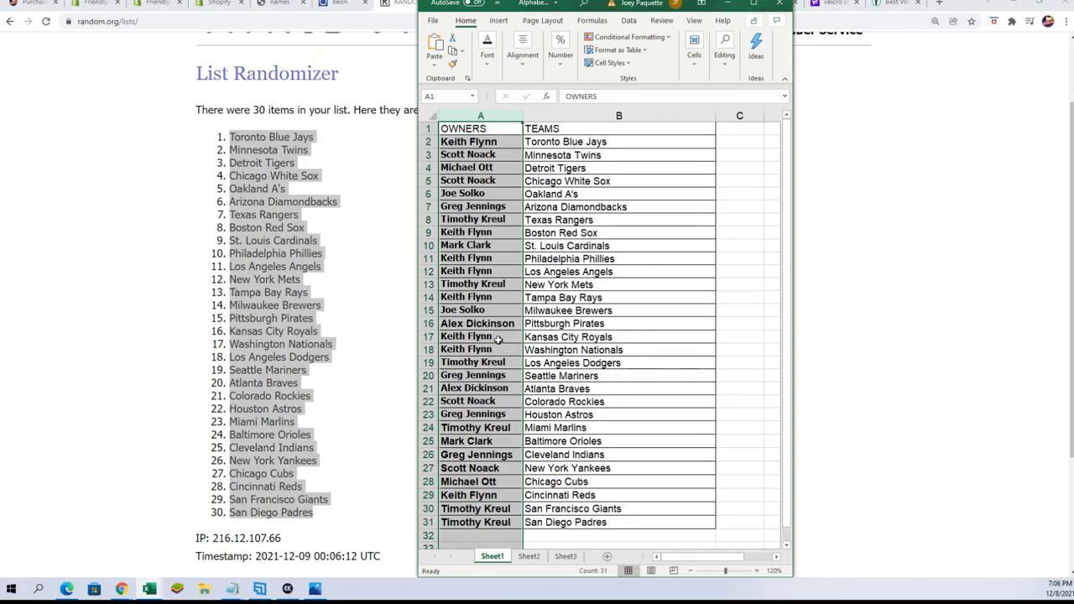
pyautogui.click(477, 323)
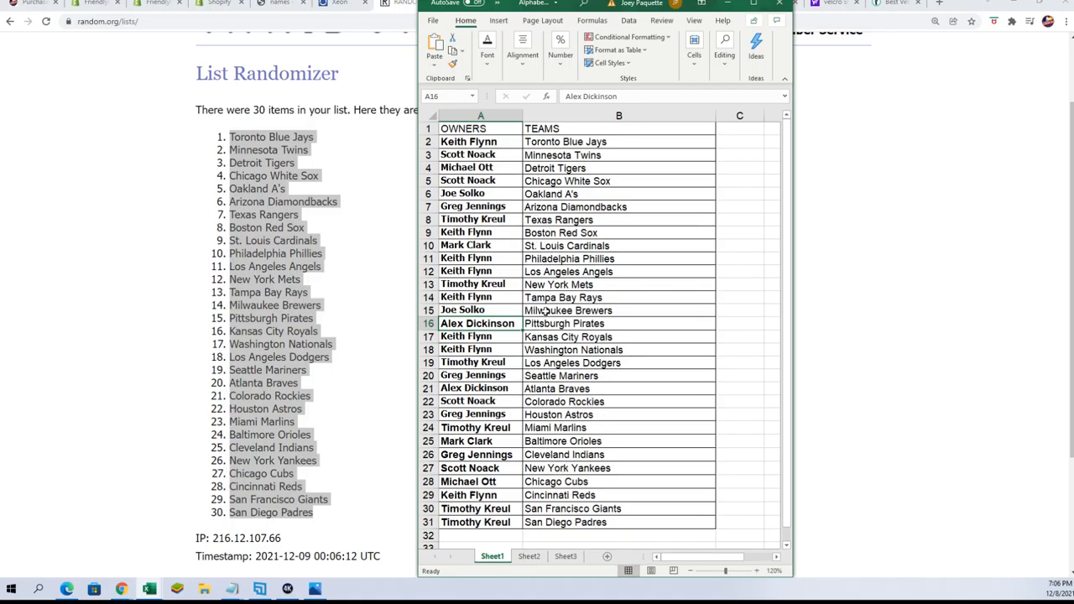
pyautogui.moveTo(518, 288)
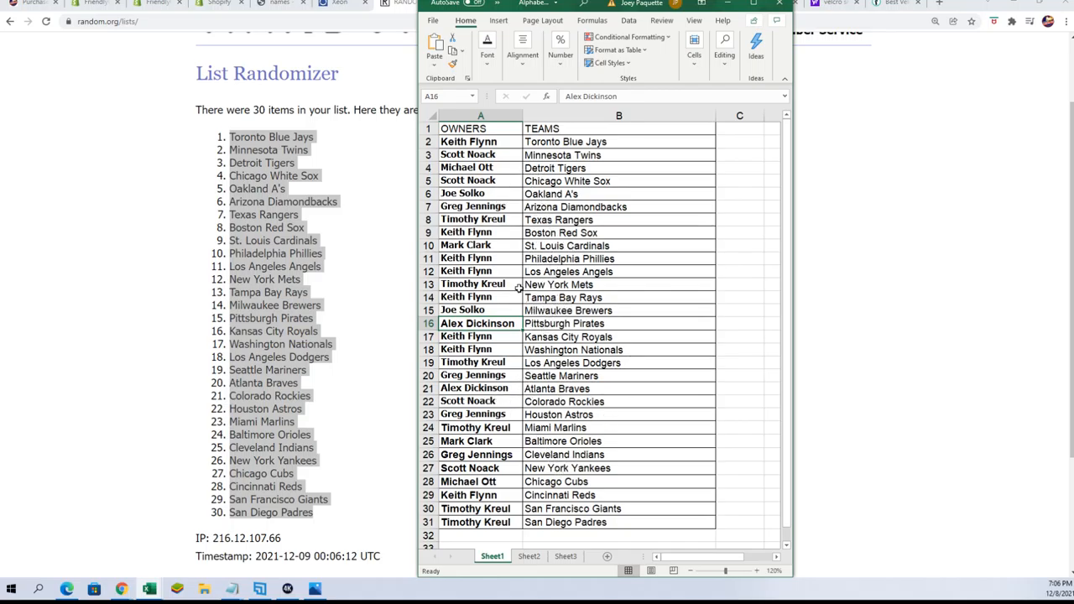
pyautogui.click(465, 270)
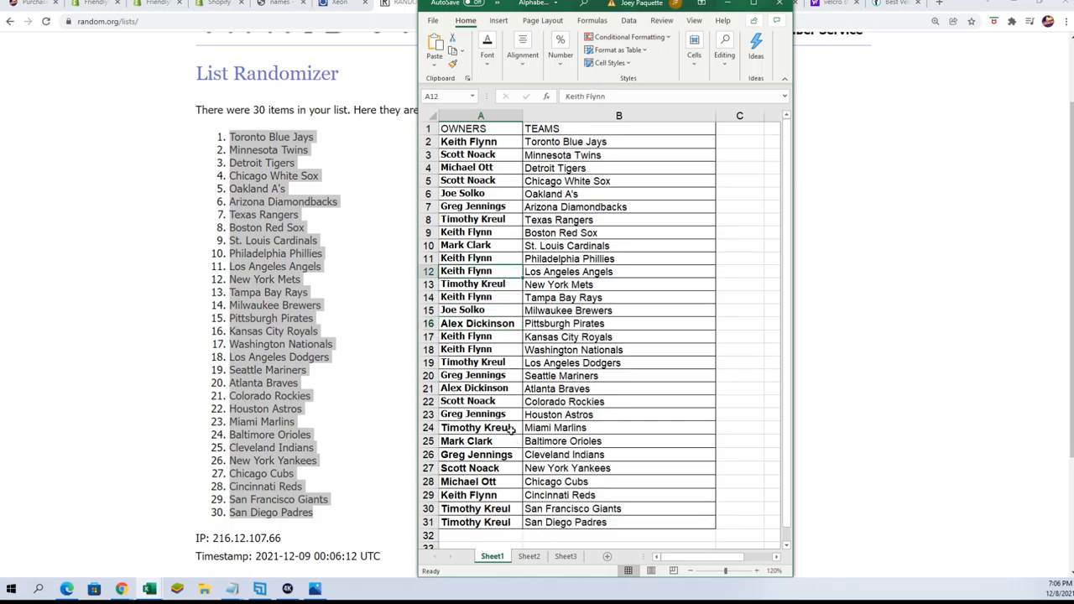
pyautogui.click(474, 428)
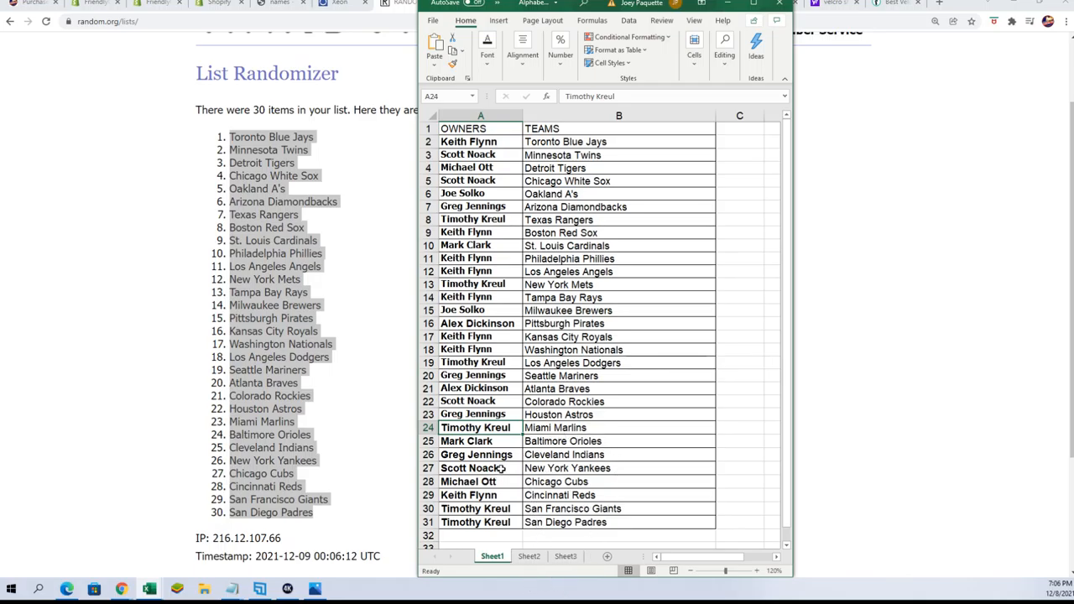
pyautogui.click(470, 468)
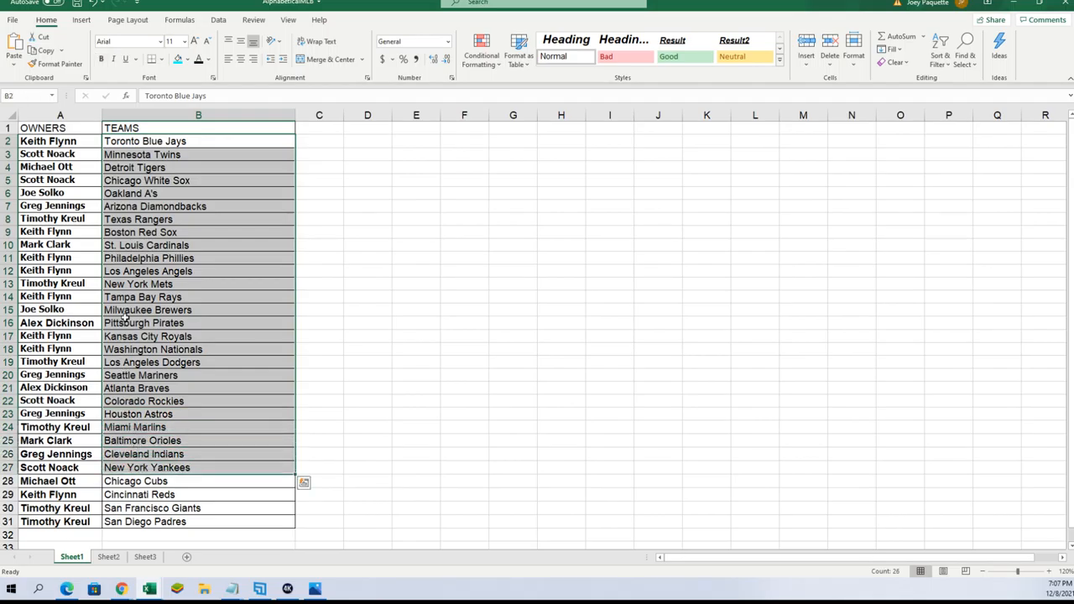
# Step: Select A1:B31, open the Sort dialog from the Data tab, and close it unapplied
pyautogui.click(60, 205)
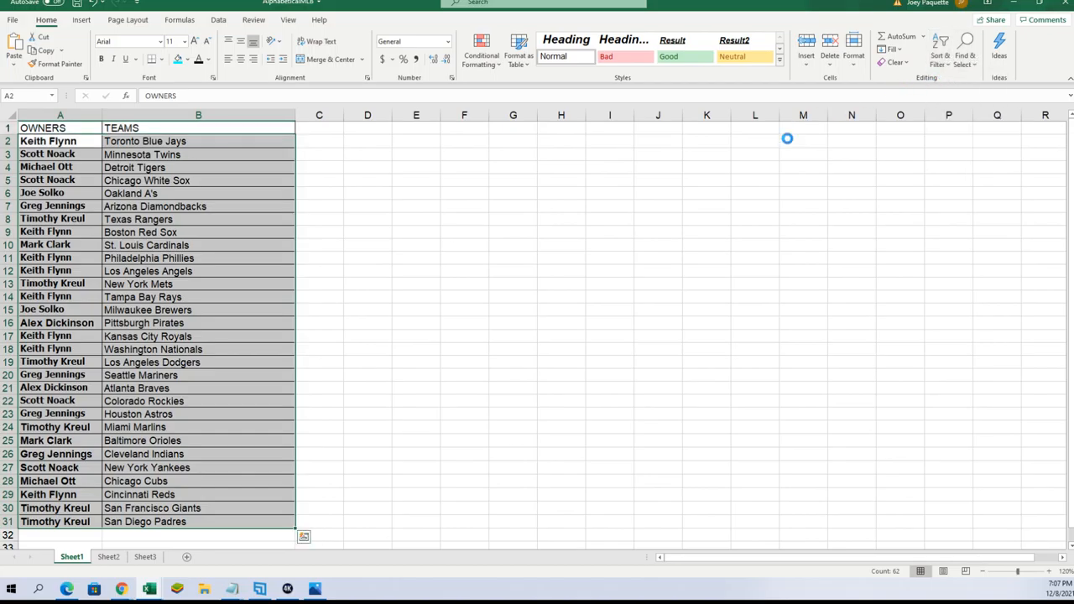
pyautogui.click(941, 39)
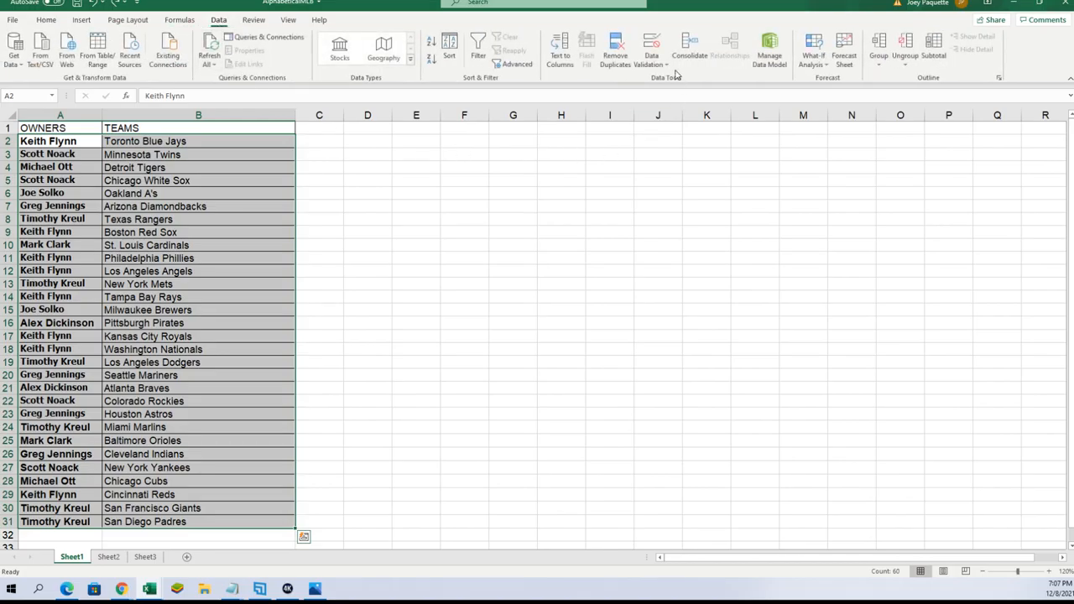
pyautogui.click(449, 49)
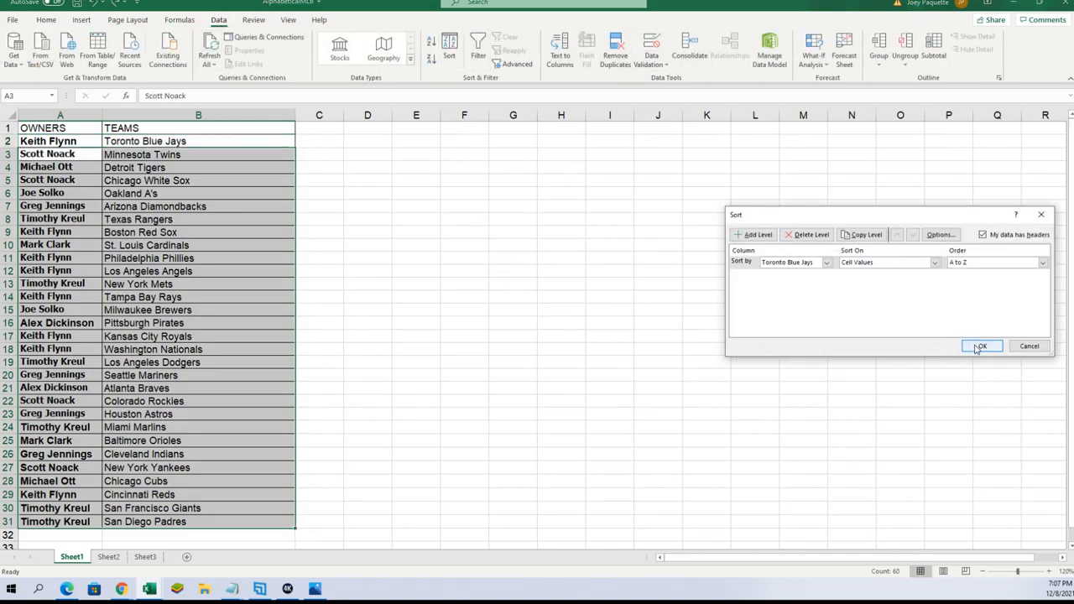
pyautogui.moveTo(935, 337)
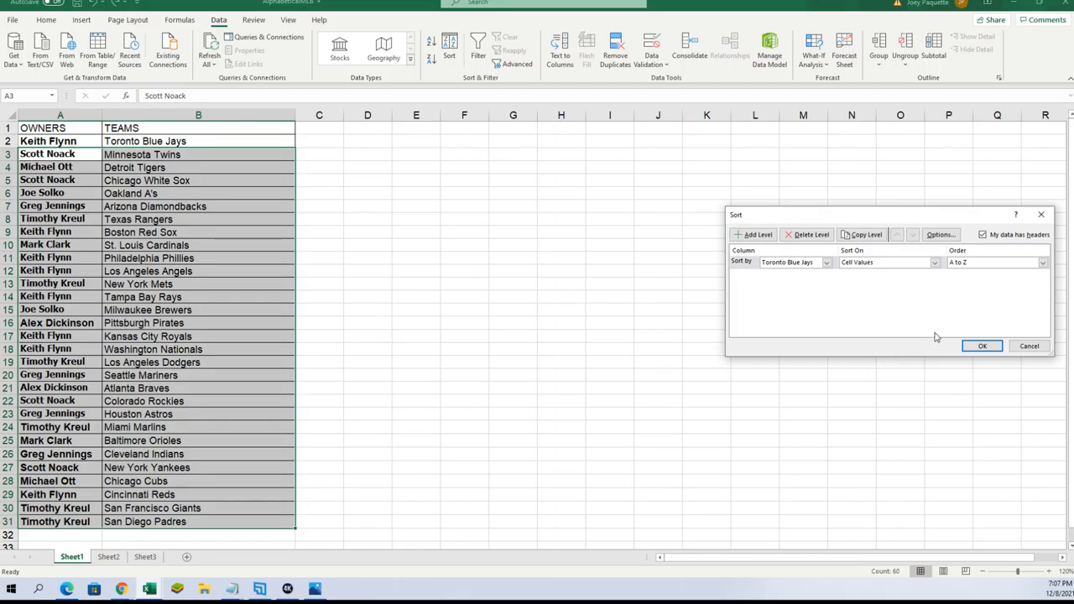
pyautogui.click(982, 346)
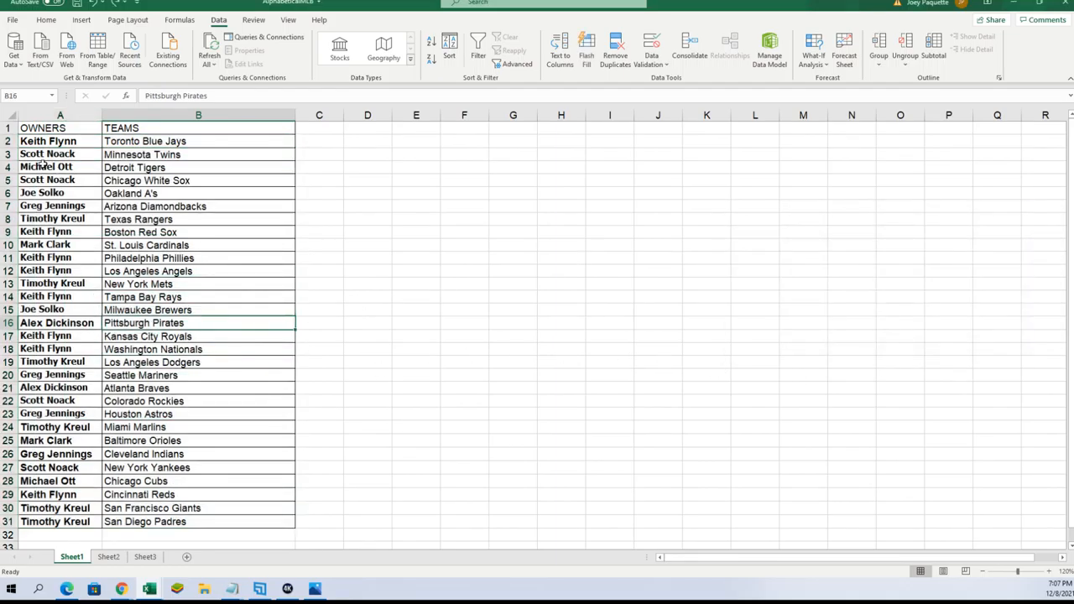
# Step: Select A1:B31, maximize the window, and sort A to Z by team
pyautogui.moveTo(60, 127); pyautogui.dragTo(198, 522)
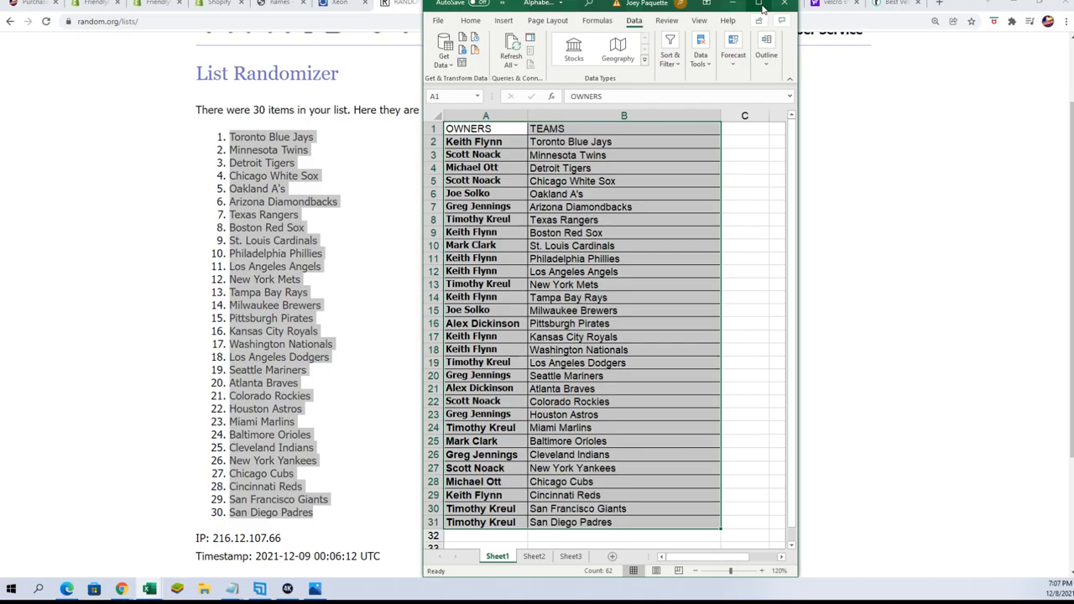
pyautogui.click(758, 6)
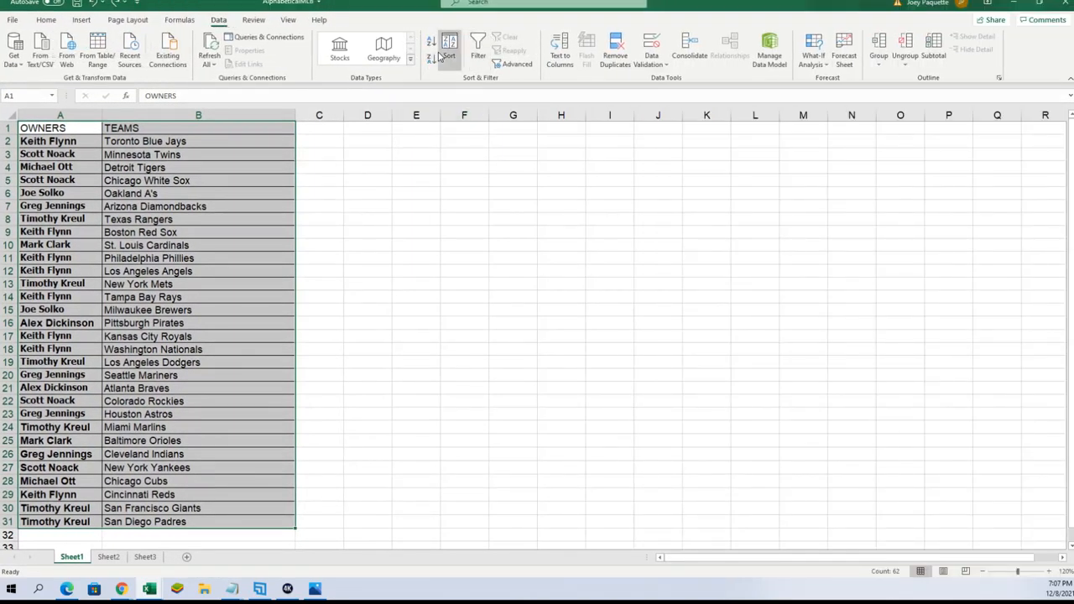
pyautogui.click(449, 47)
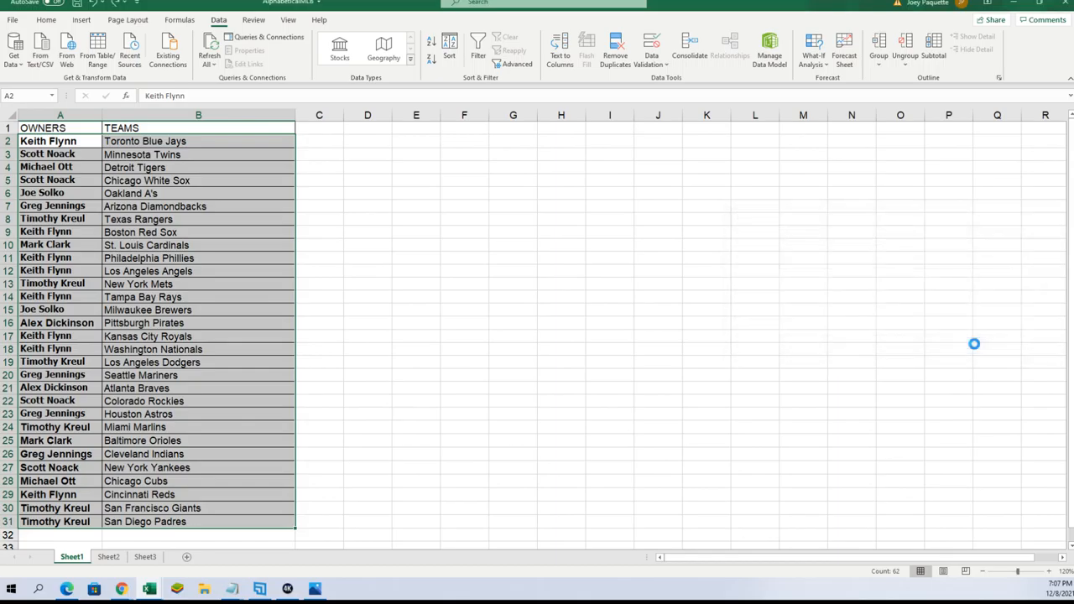
pyautogui.click(431, 40)
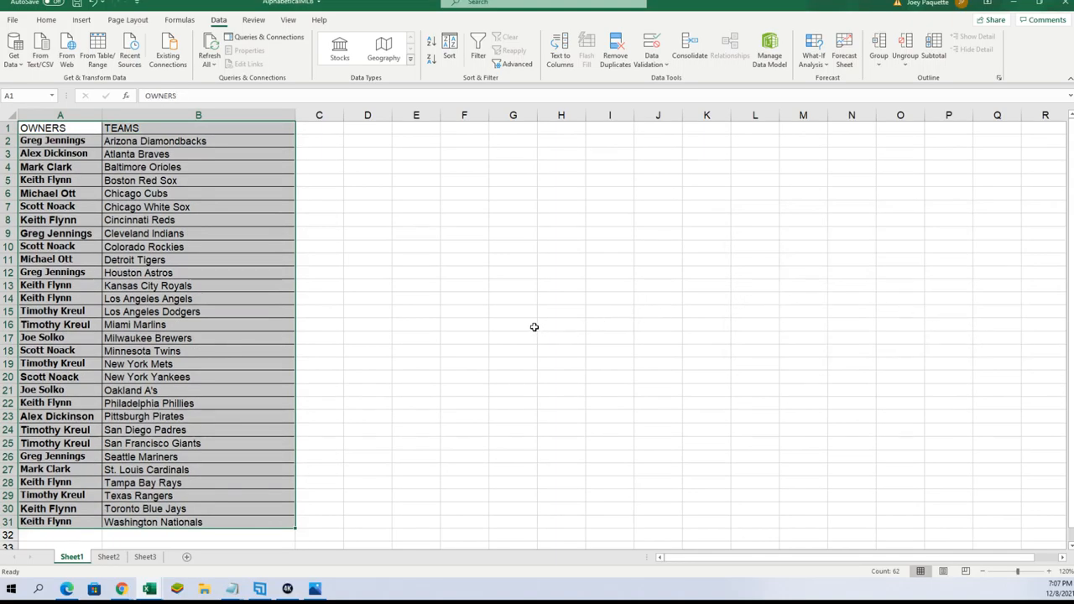
pyautogui.click(513, 324)
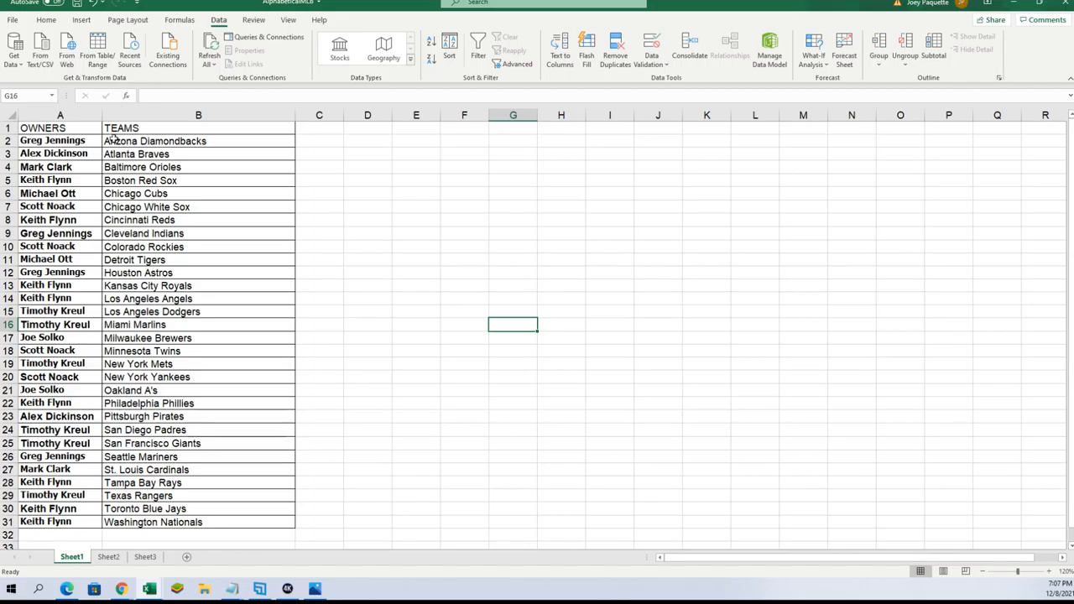